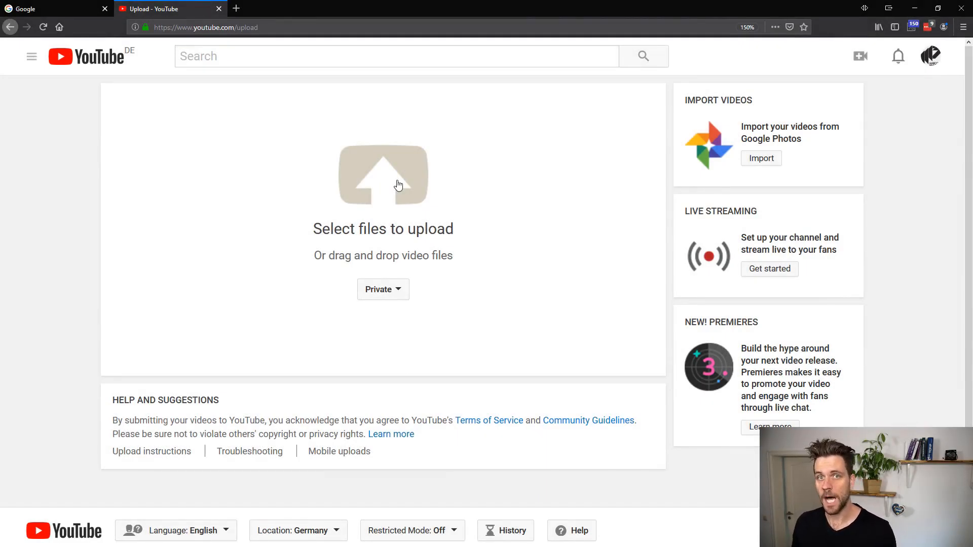
left_click(383, 174)
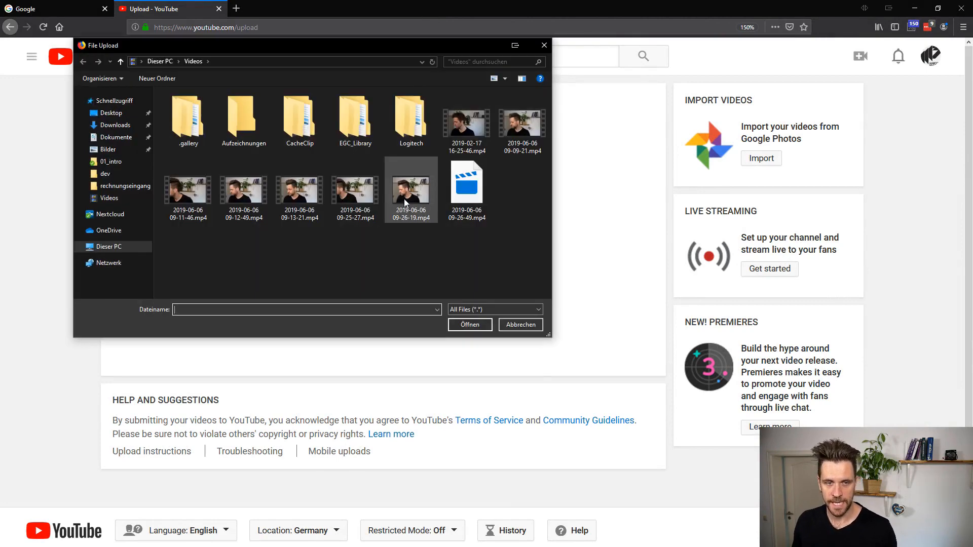
left_click(522, 122)
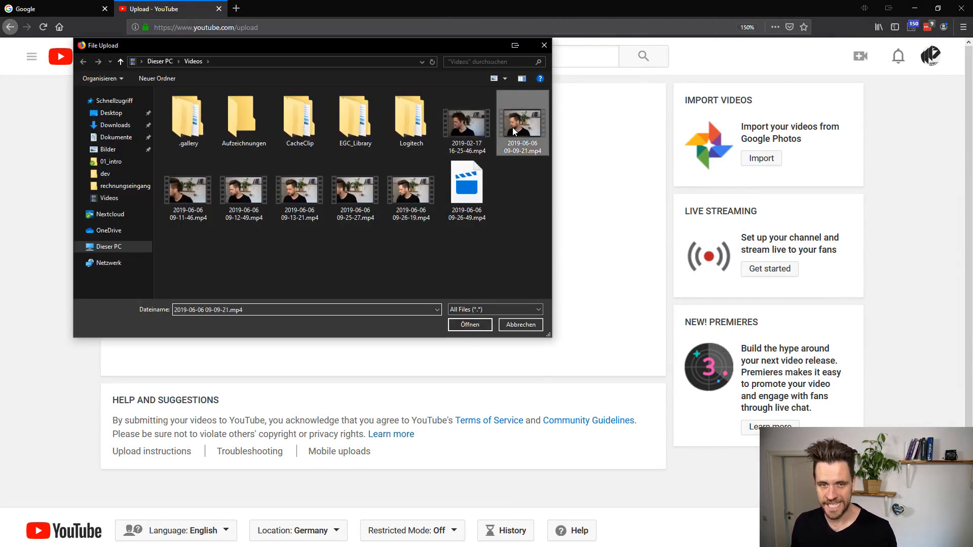
left_click(470, 324)
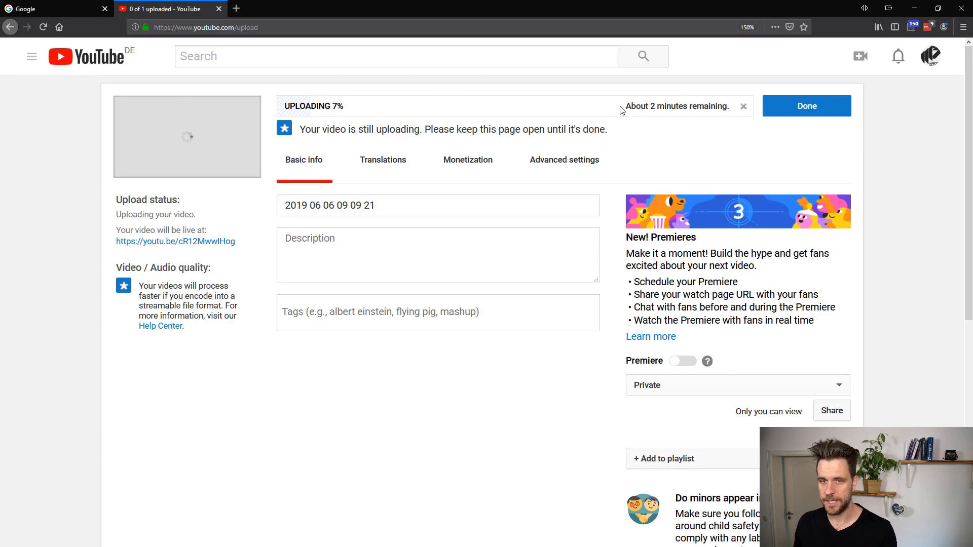
mouse_move(637, 118)
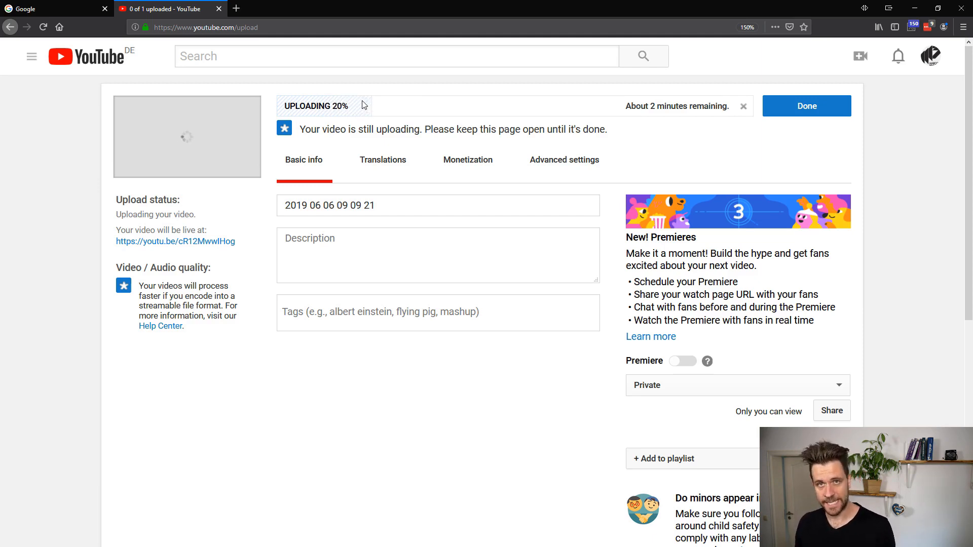
mouse_move(507, 118)
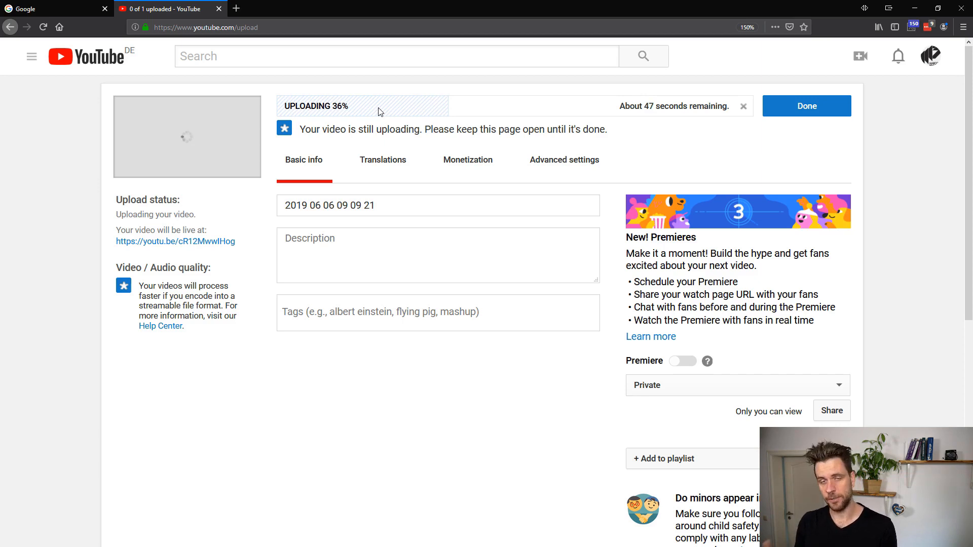
mouse_move(242, 111)
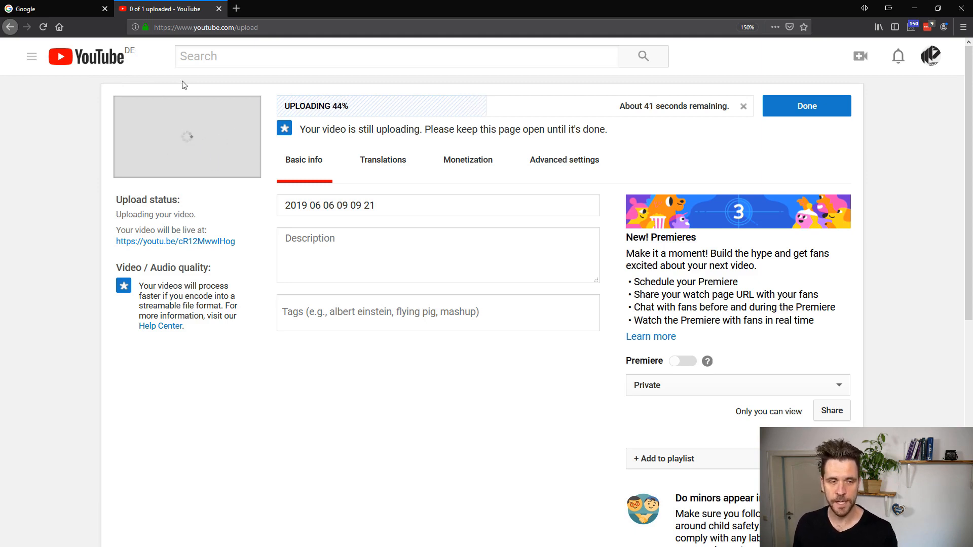
mouse_move(248, 126)
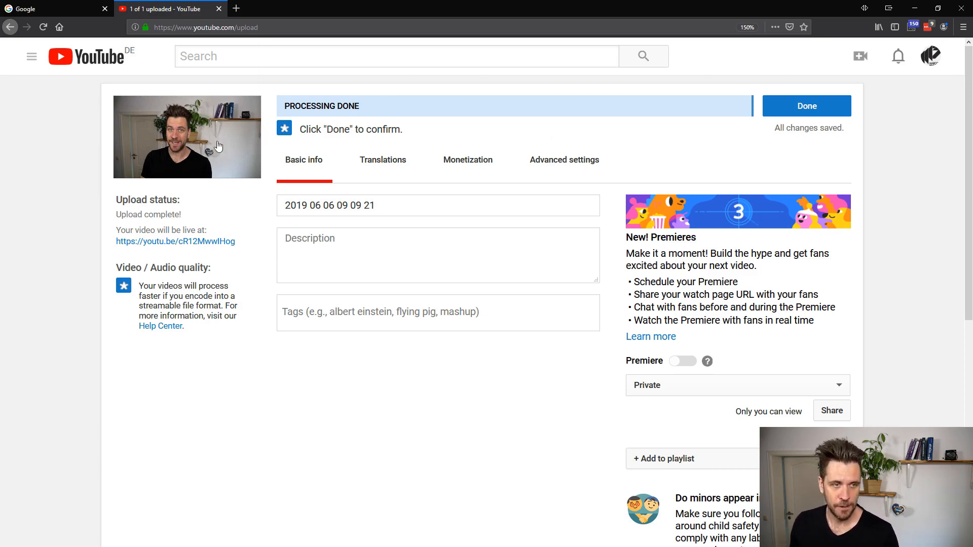
mouse_move(259, 162)
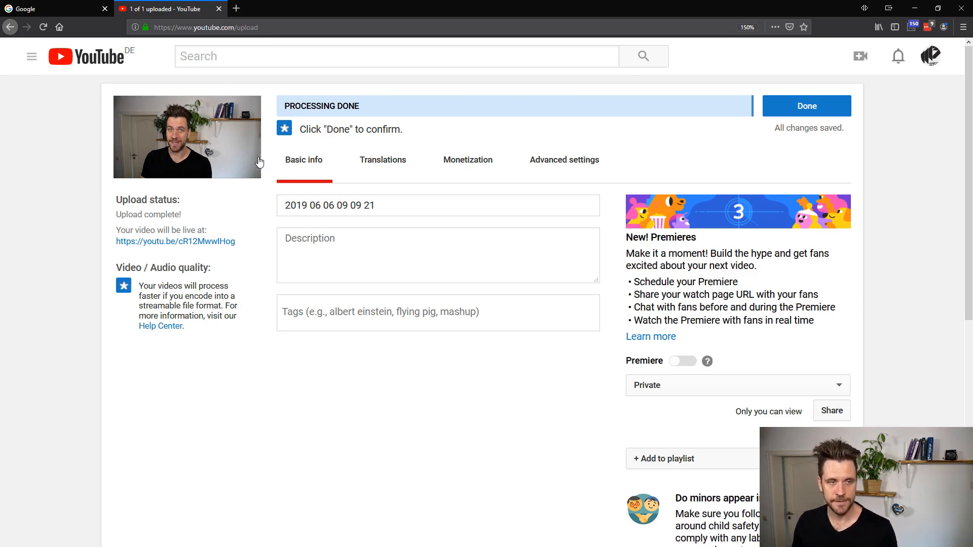
mouse_move(206, 88)
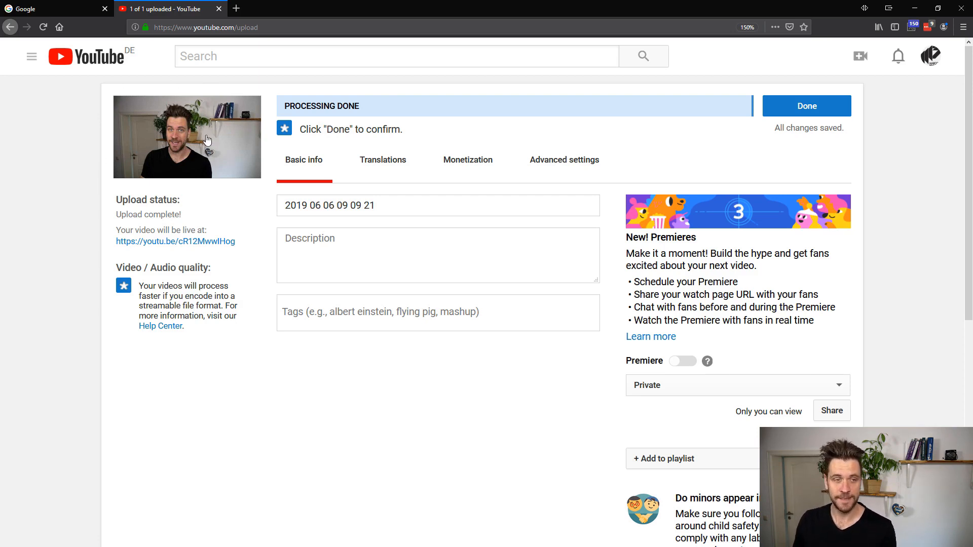
mouse_move(201, 166)
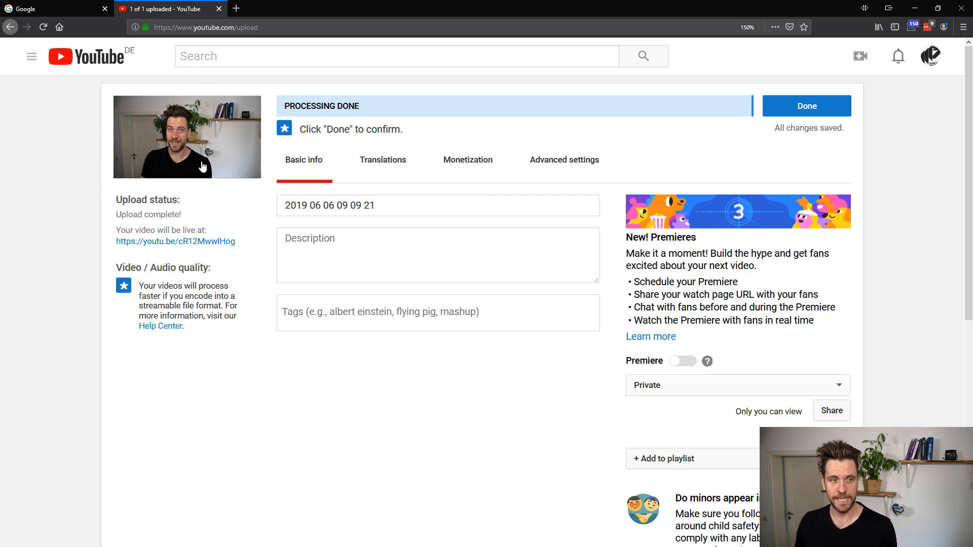
mouse_move(472, 117)
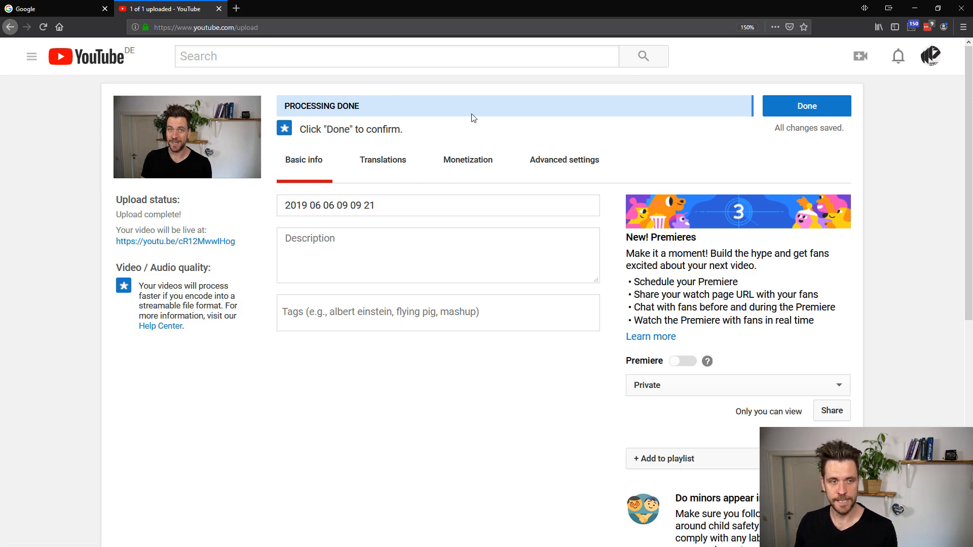
mouse_move(560, 131)
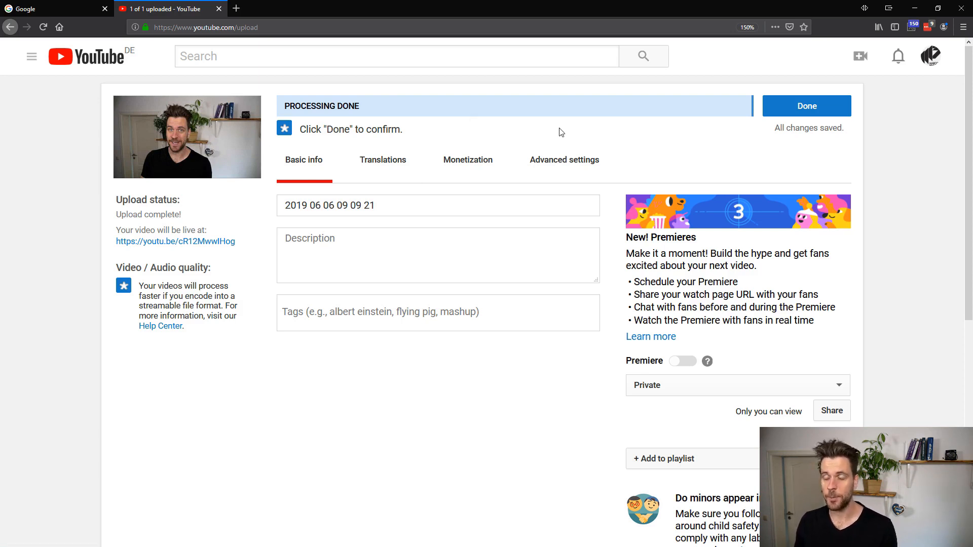